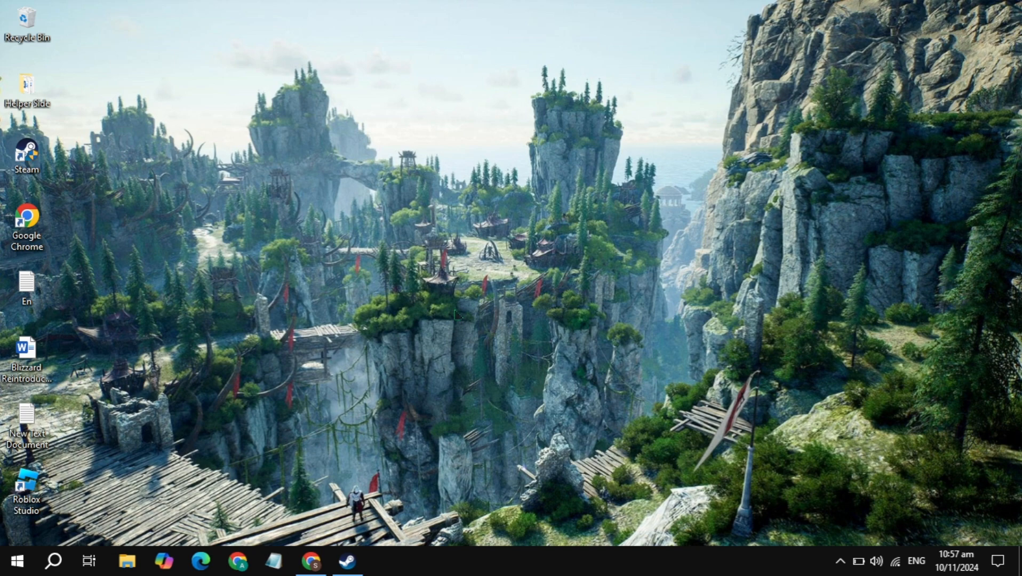
mouse_move(103, 532)
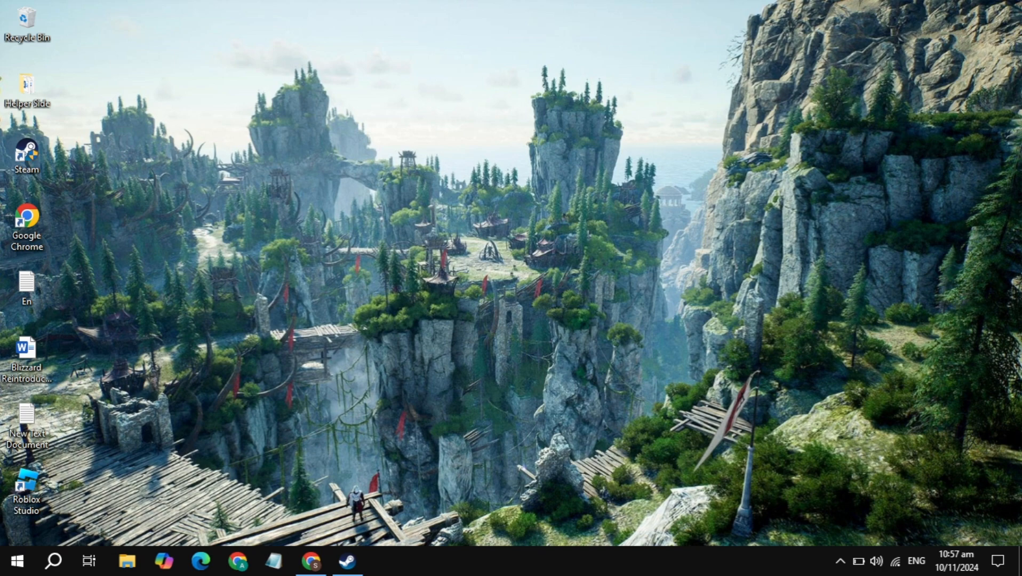
- Search Windows for 'troubleshoot settings' to reach the Troubleshoot settings page
click(53, 560)
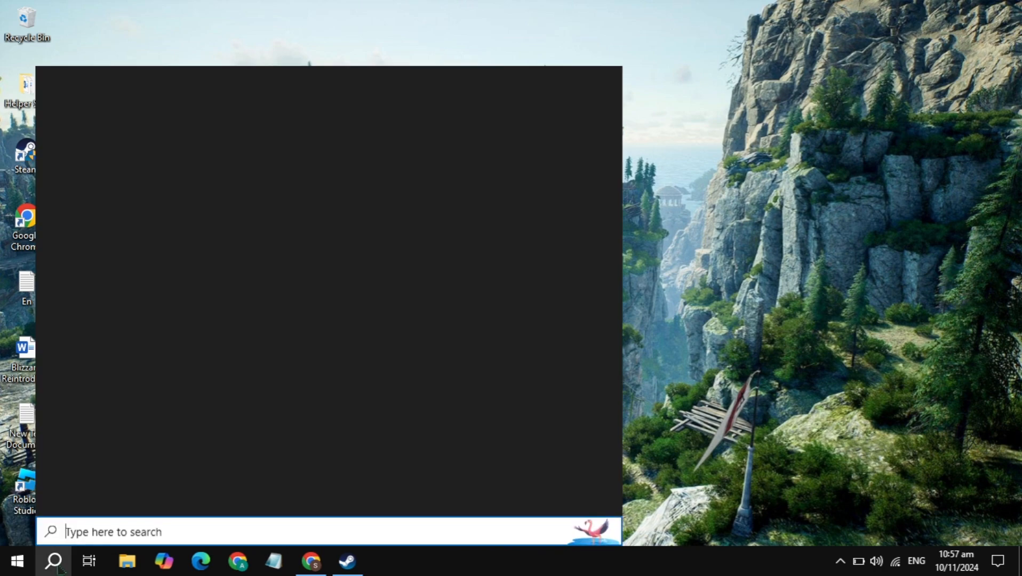
text(troubleshoot settings)
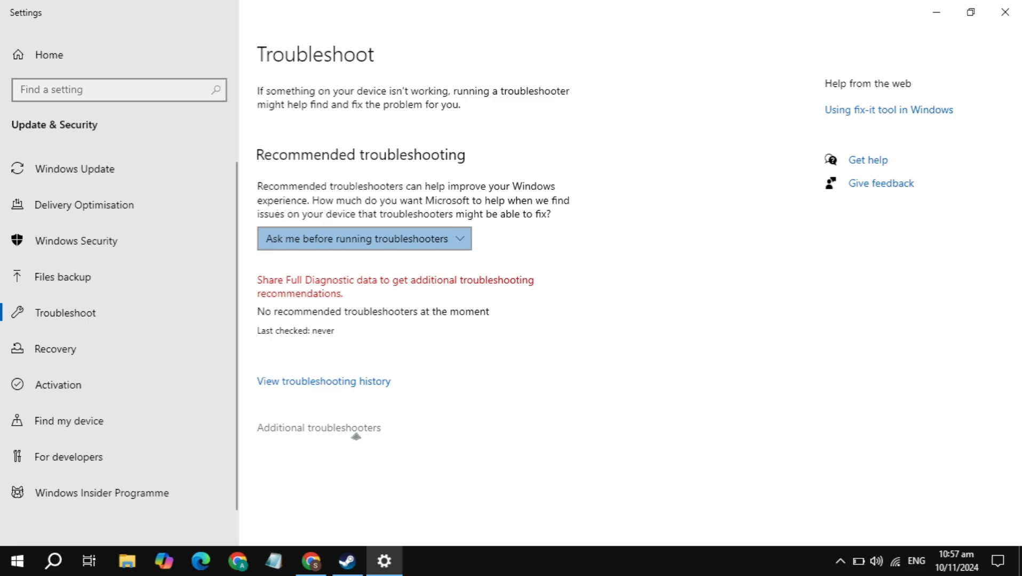
- Run the Playing Audio troubleshooter from Additional troubleshooters and close its window
click(317, 427)
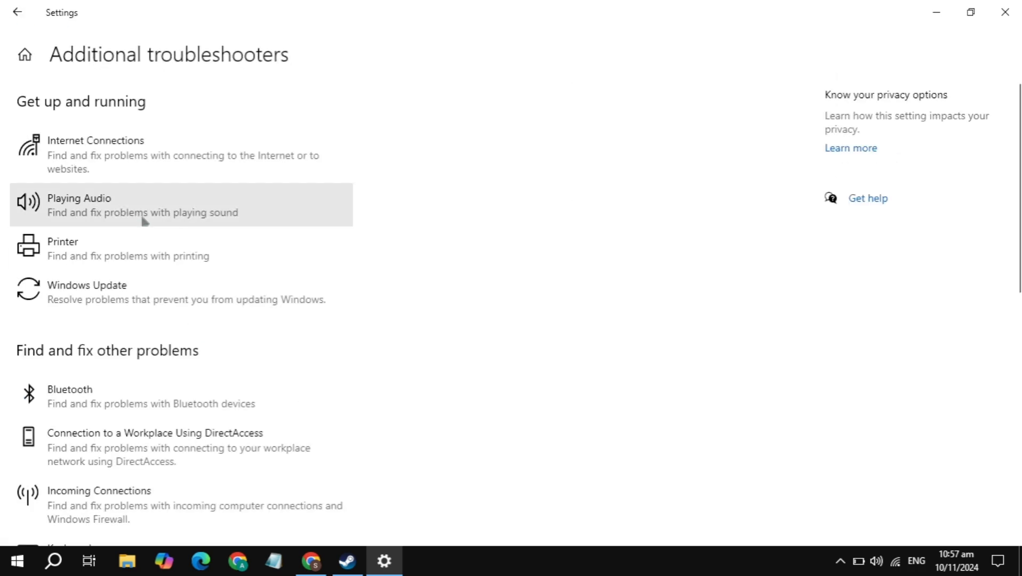
click(130, 205)
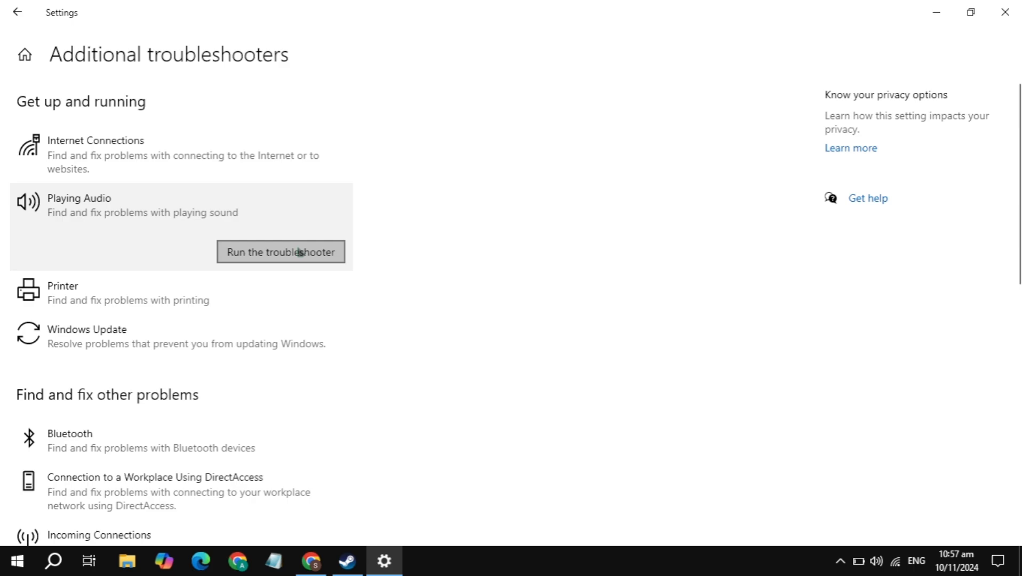
mouse_move(375, 248)
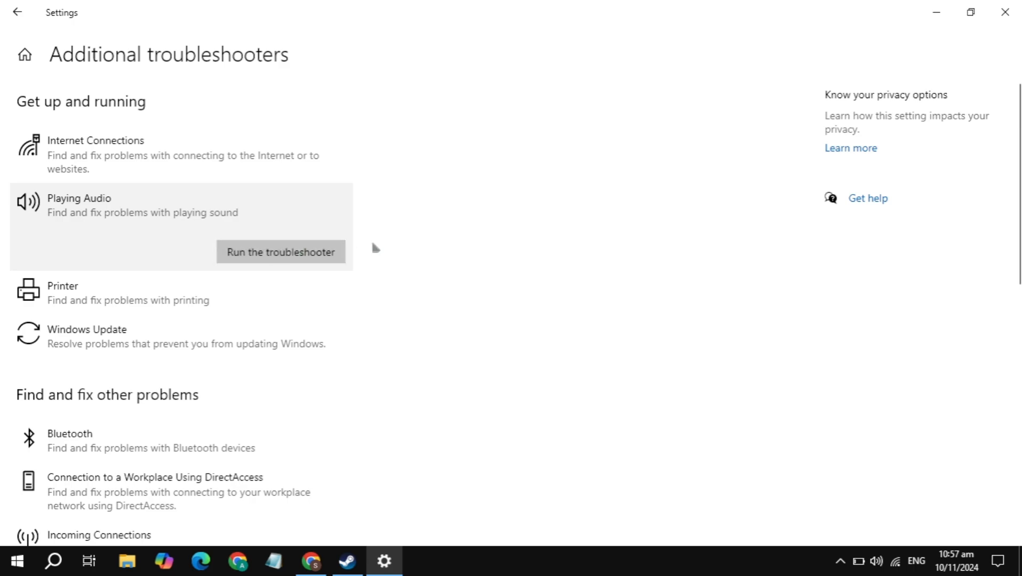
click(280, 252)
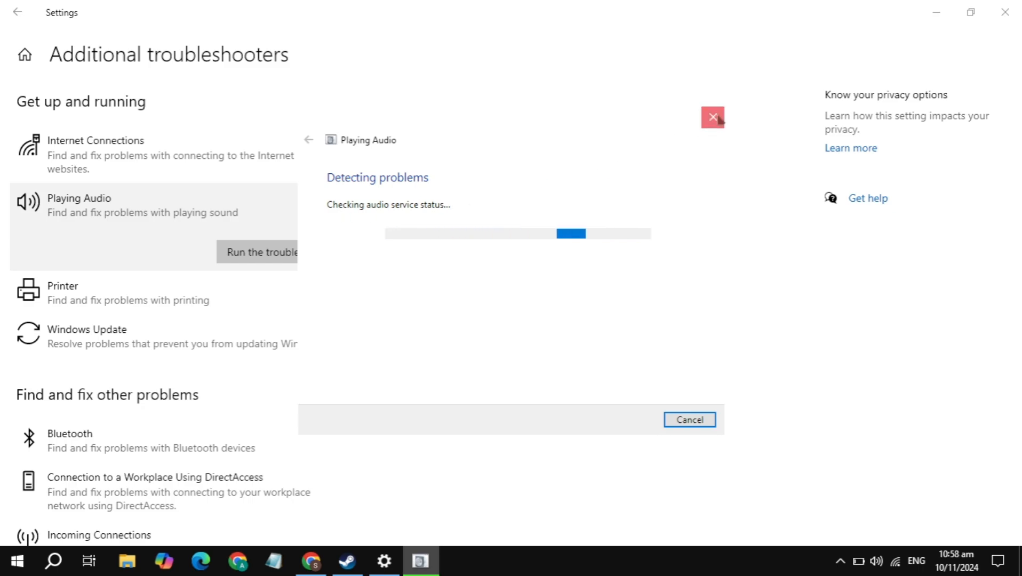
click(712, 118)
text(sound)
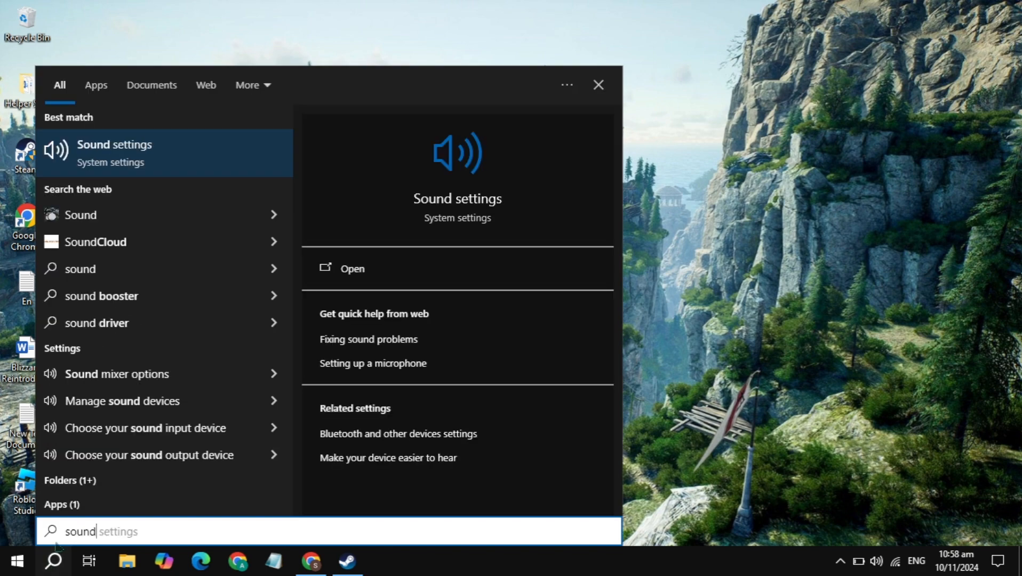
- In Sound settings, confirm the output device is the High Definition Audio Speakers
click(351, 268)
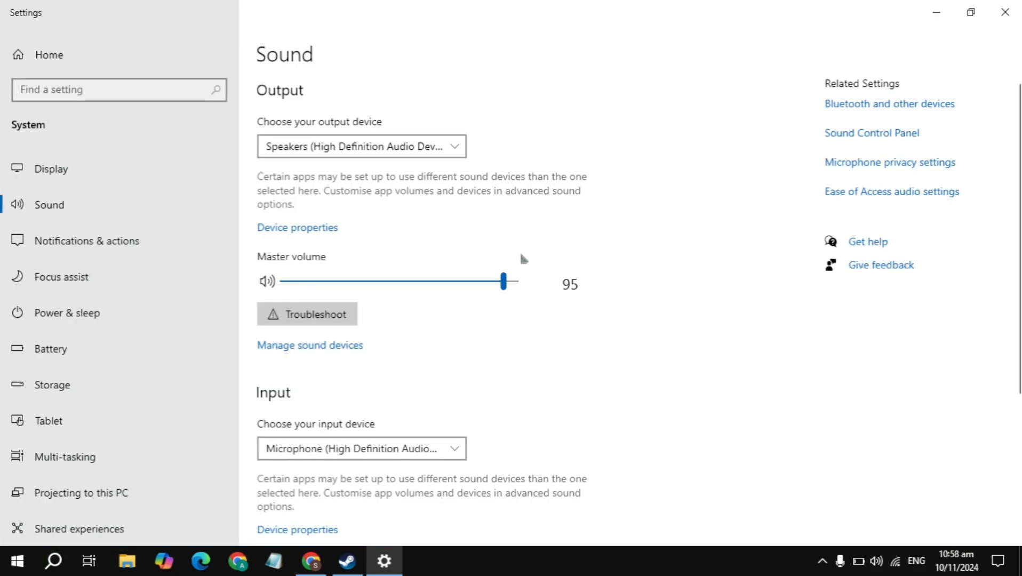
click(361, 146)
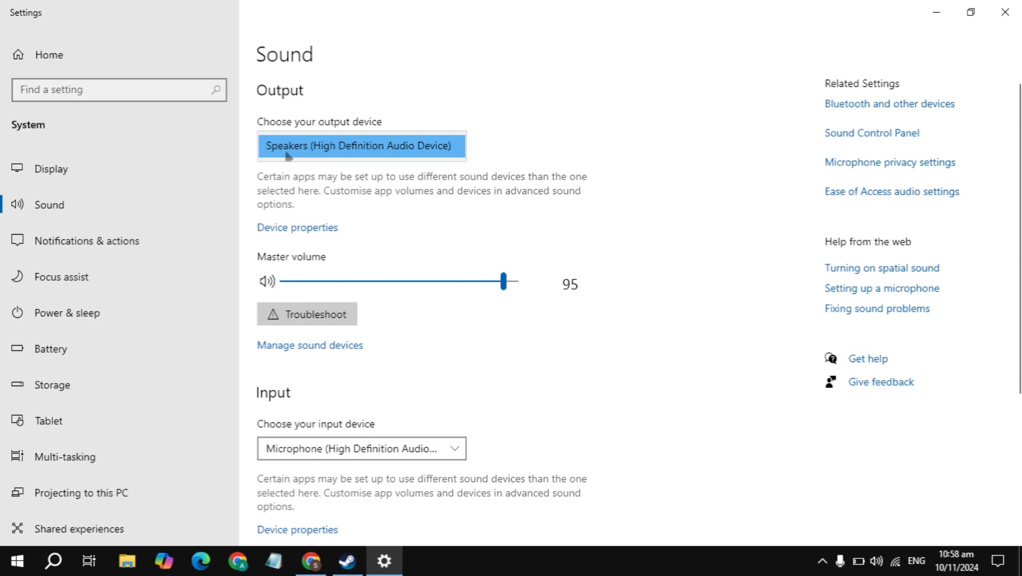
mouse_move(493, 144)
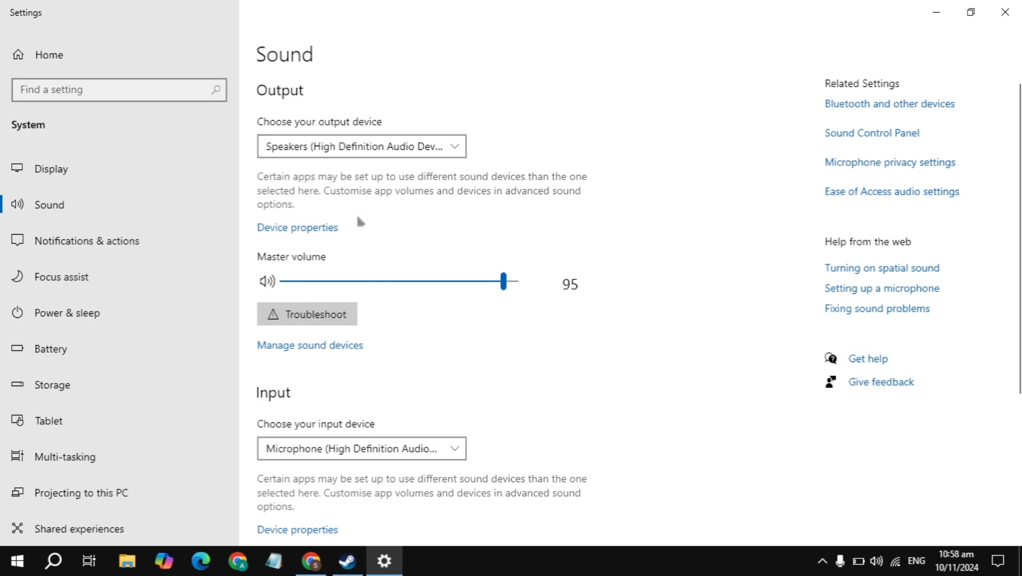
mouse_move(552, 293)
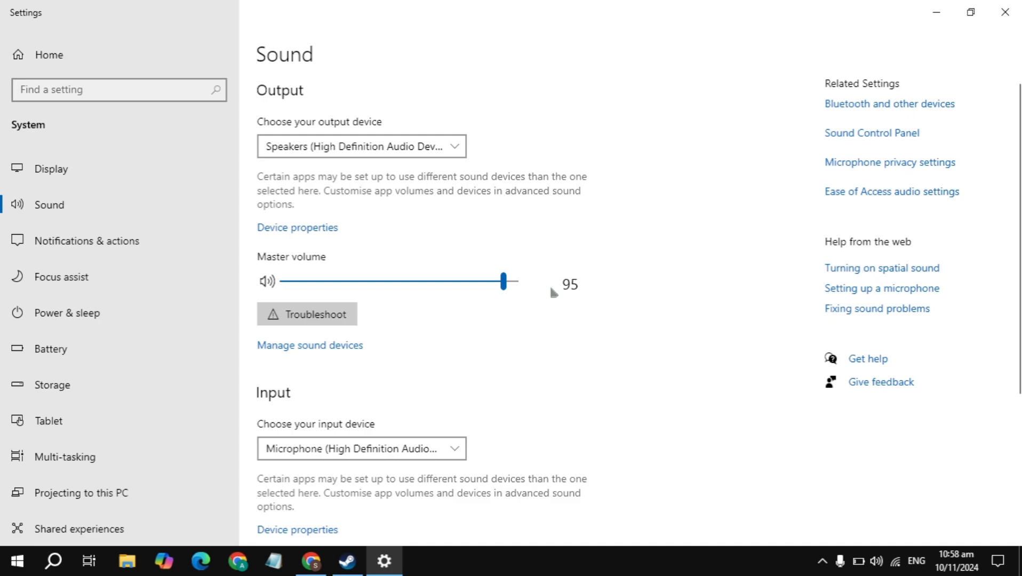
scroll(down, 3)
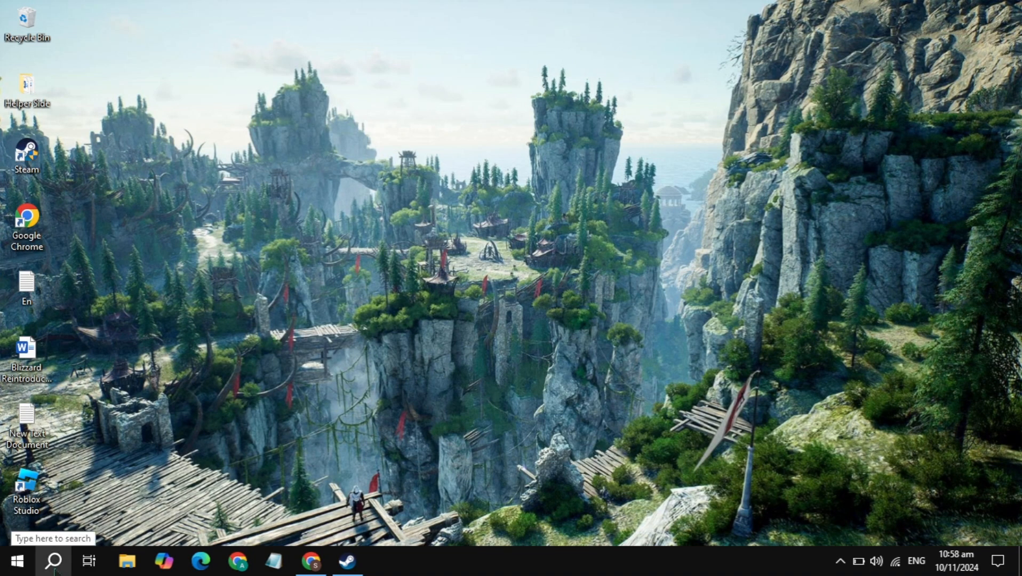
- Open Control Panel's Hardware and Sound > Sound dialog and select Speakers on Playback
text(control Panel)
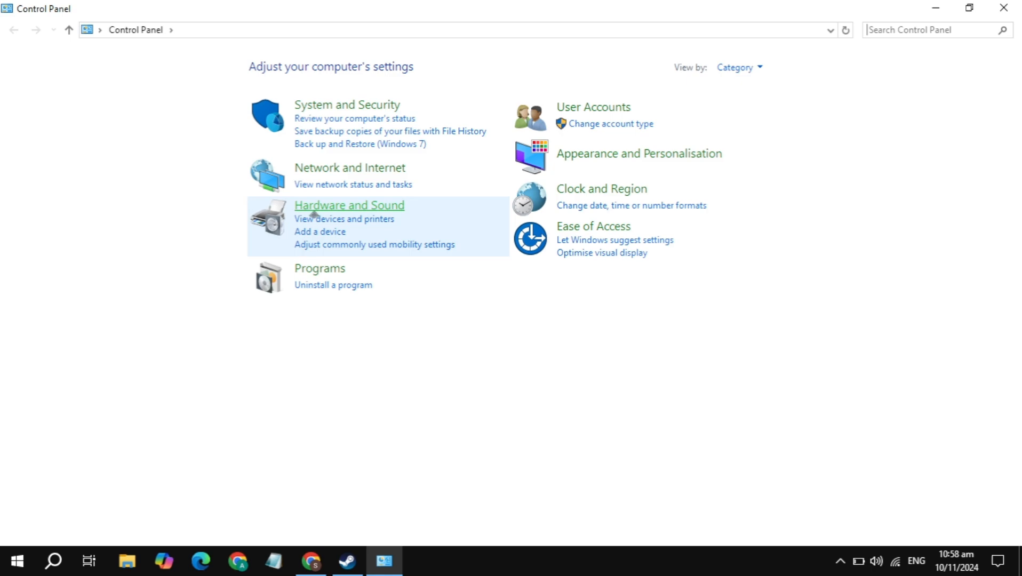
click(349, 205)
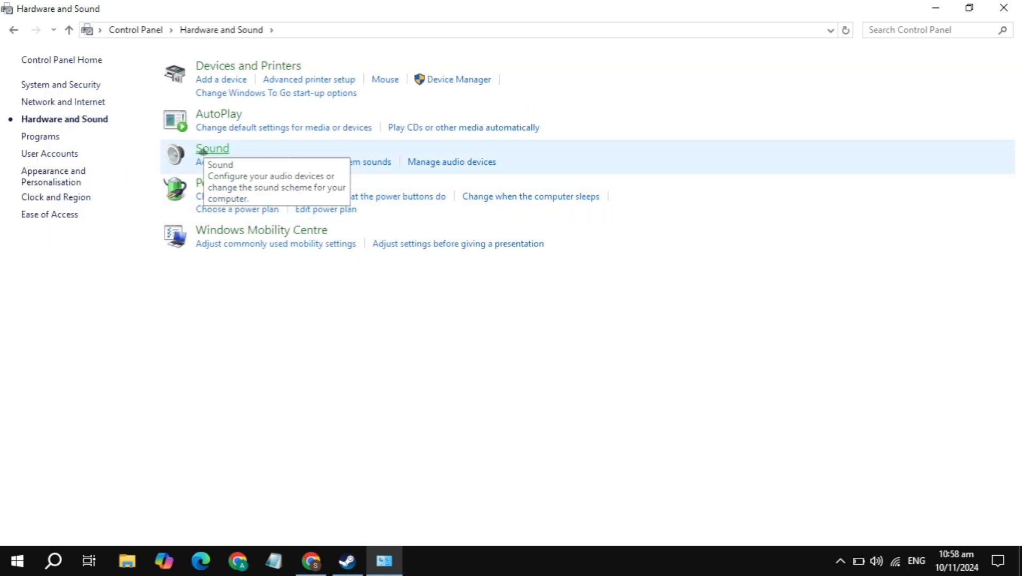
click(212, 148)
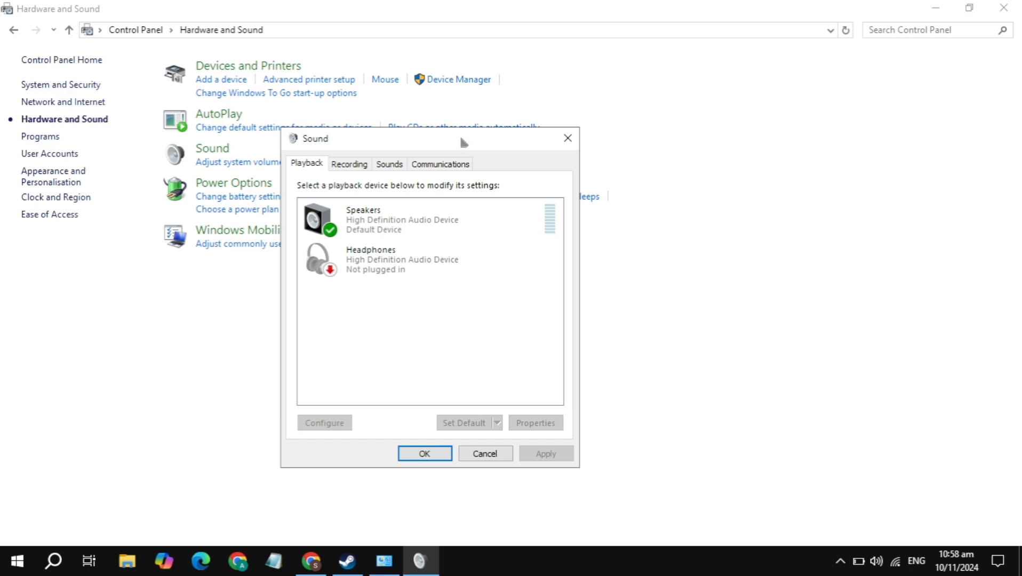
click(401, 220)
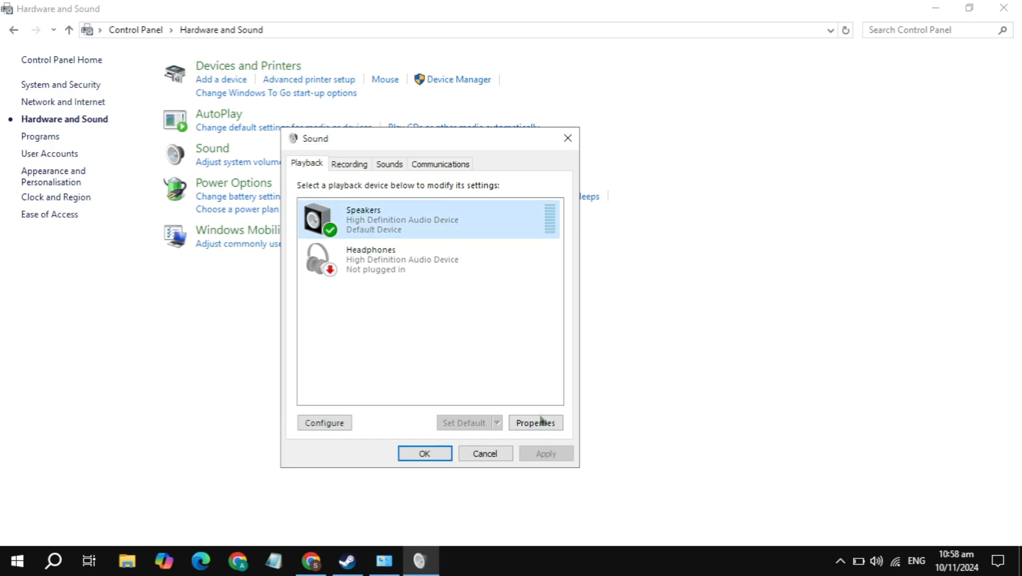
- Keep Speakers enabled, review Enhancements, Levels and default format, then confirm with OK
click(535, 422)
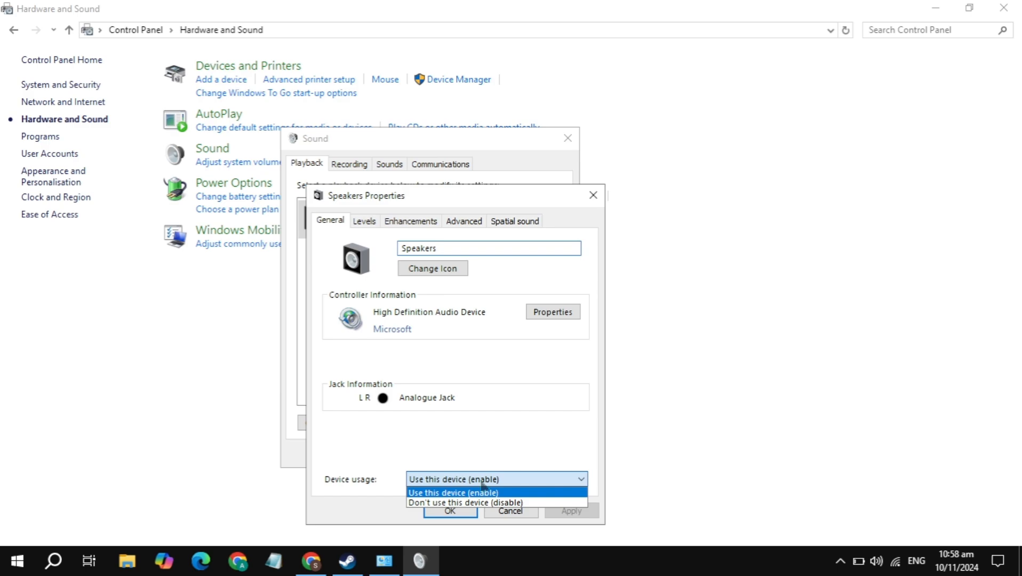
click(452, 491)
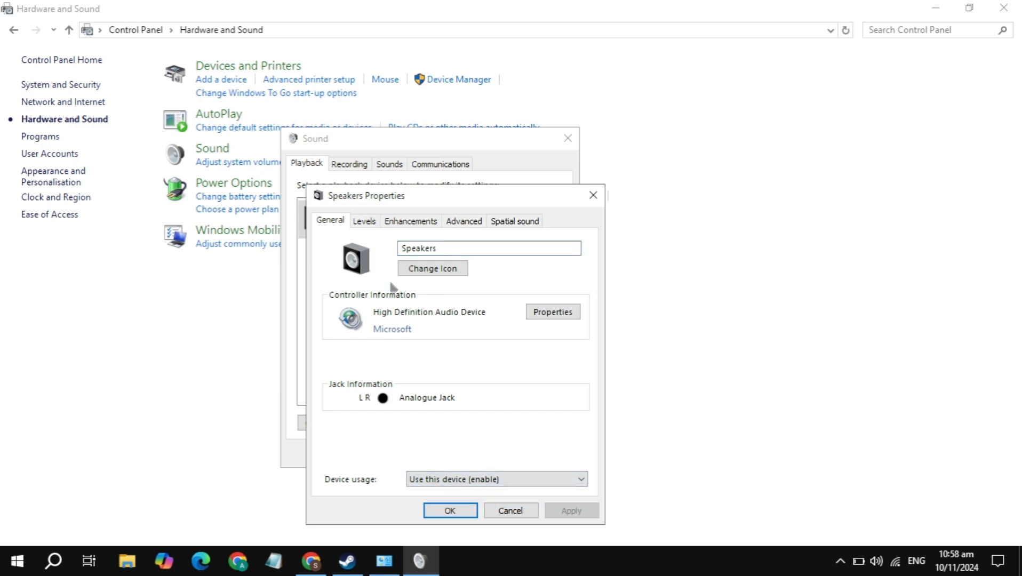
click(411, 220)
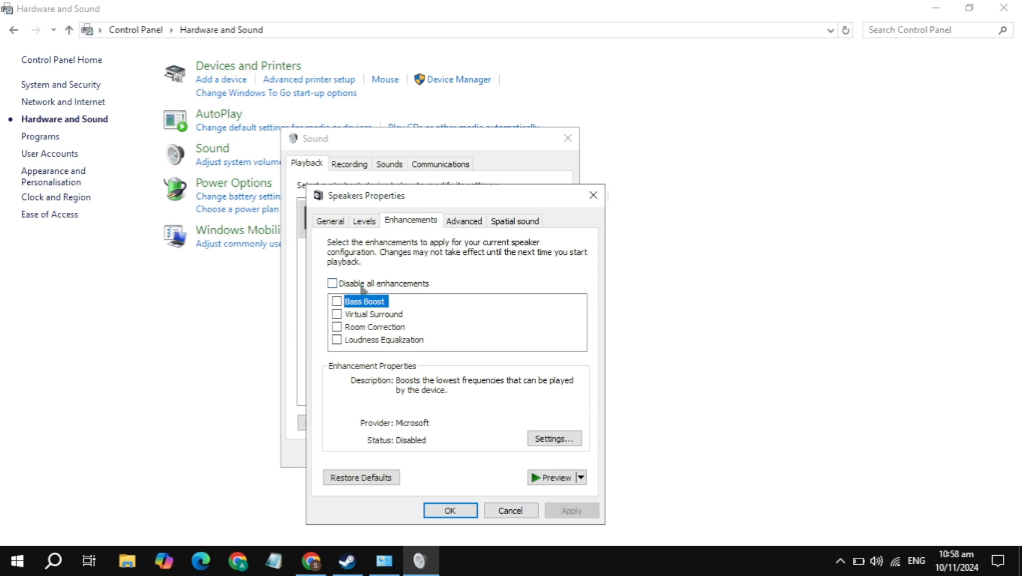
click(364, 220)
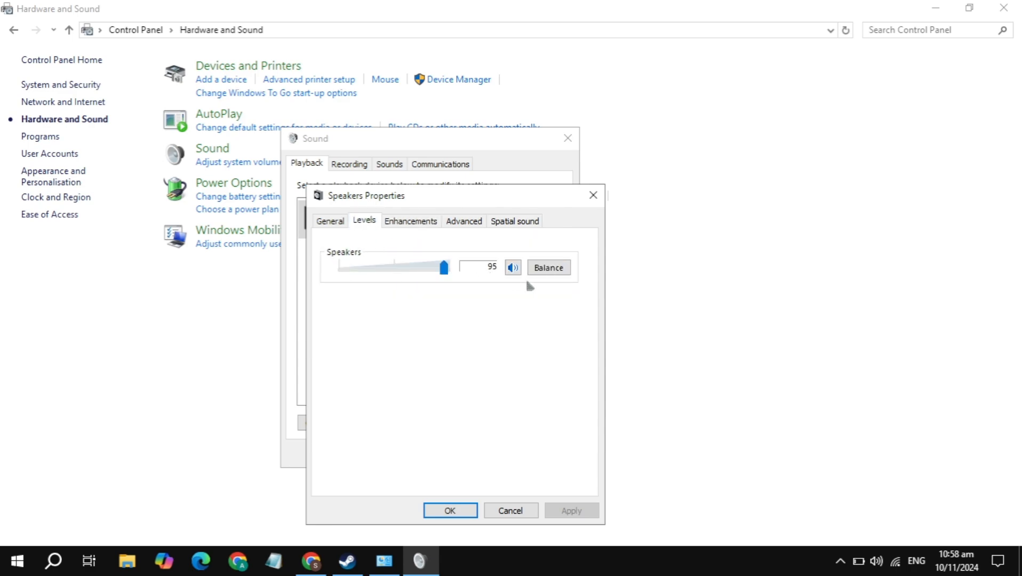
click(463, 221)
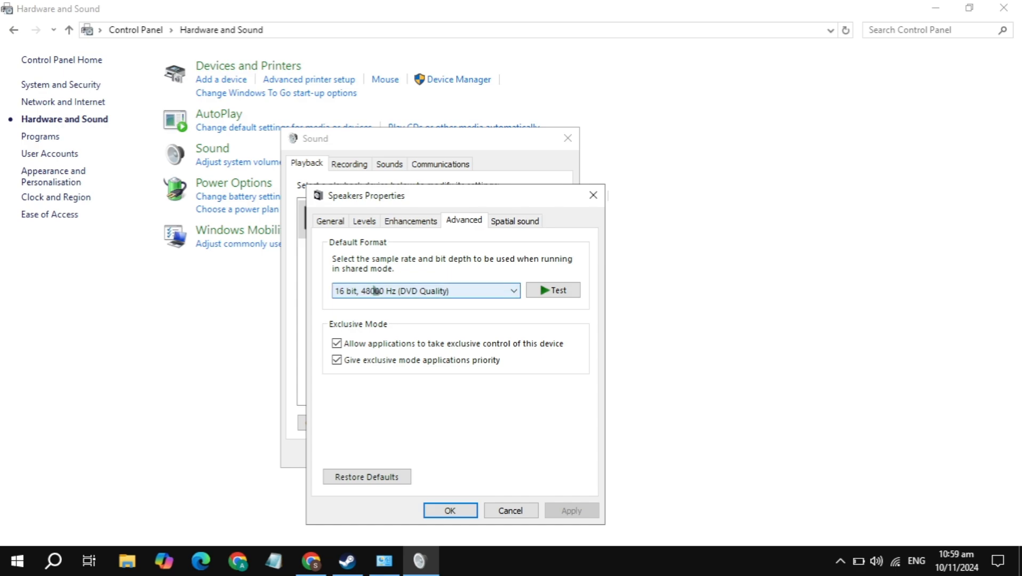
click(424, 291)
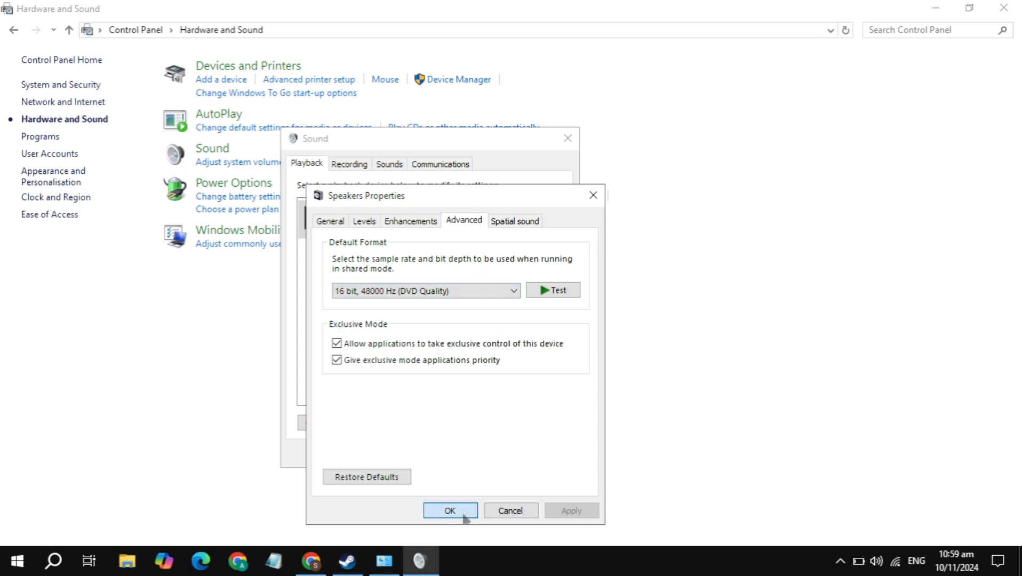
click(449, 510)
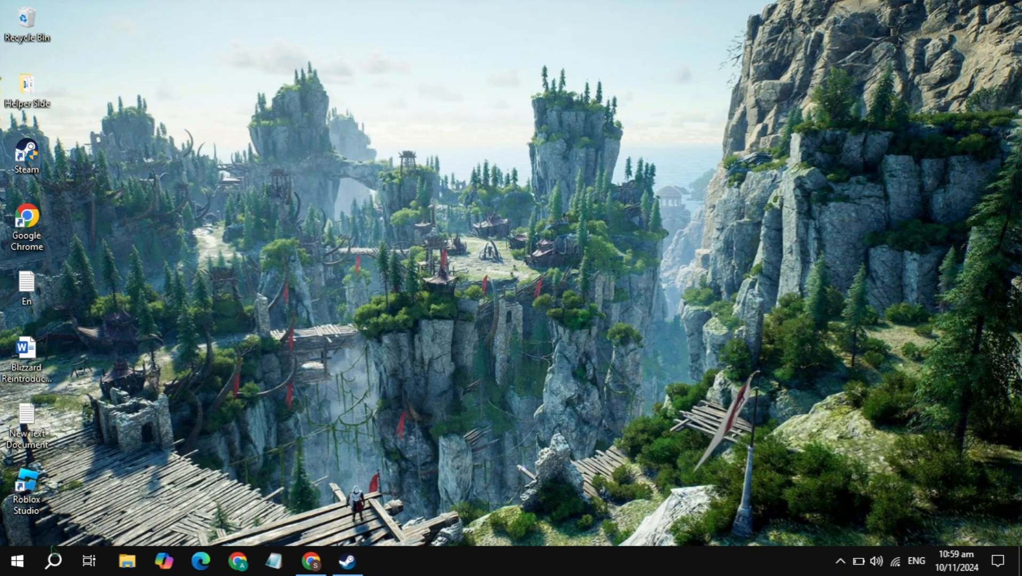
- Update the Speakers driver in Device Manager using Search automatically for drivers
click(53, 561)
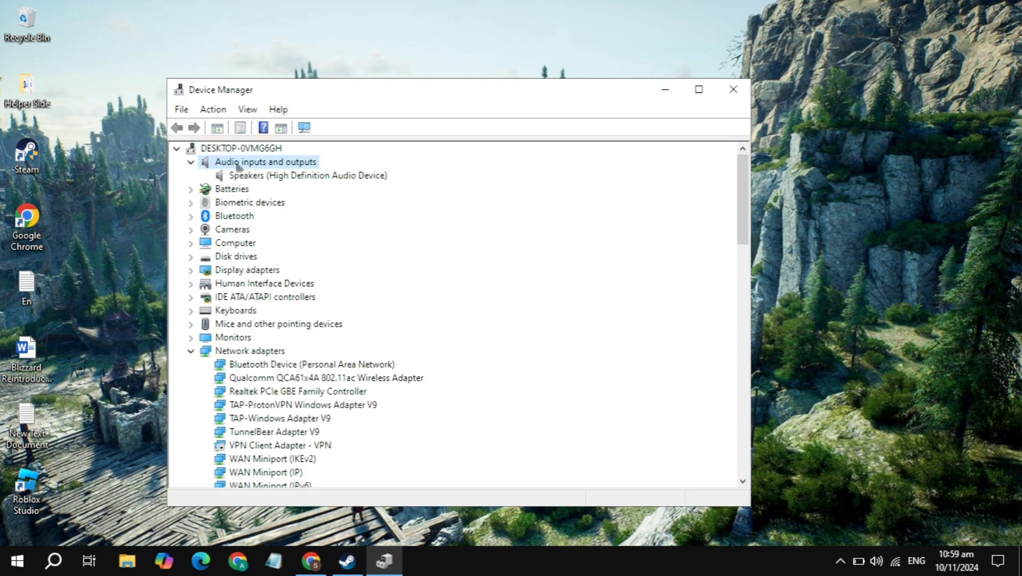
click(306, 175)
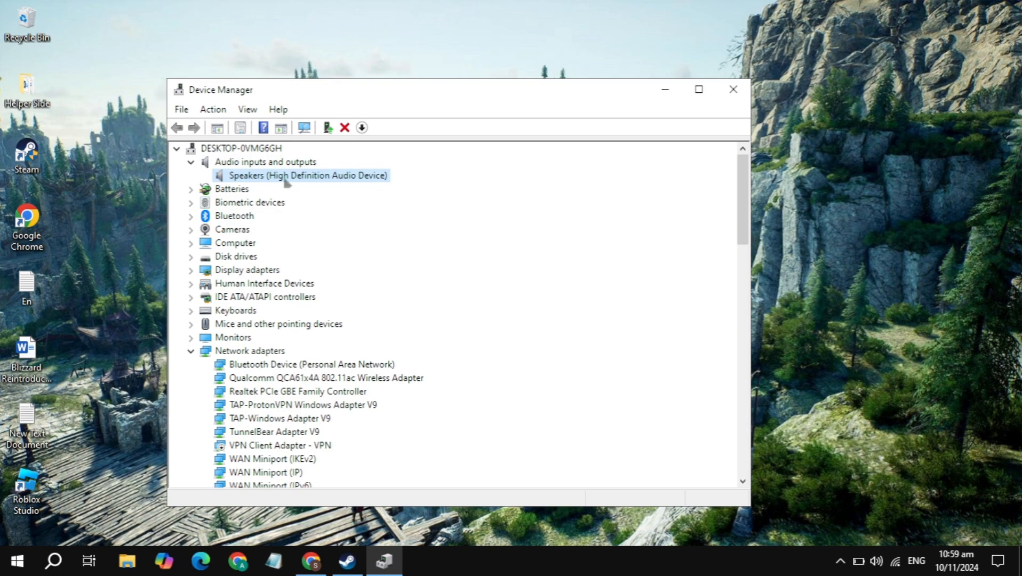
right_click(306, 175)
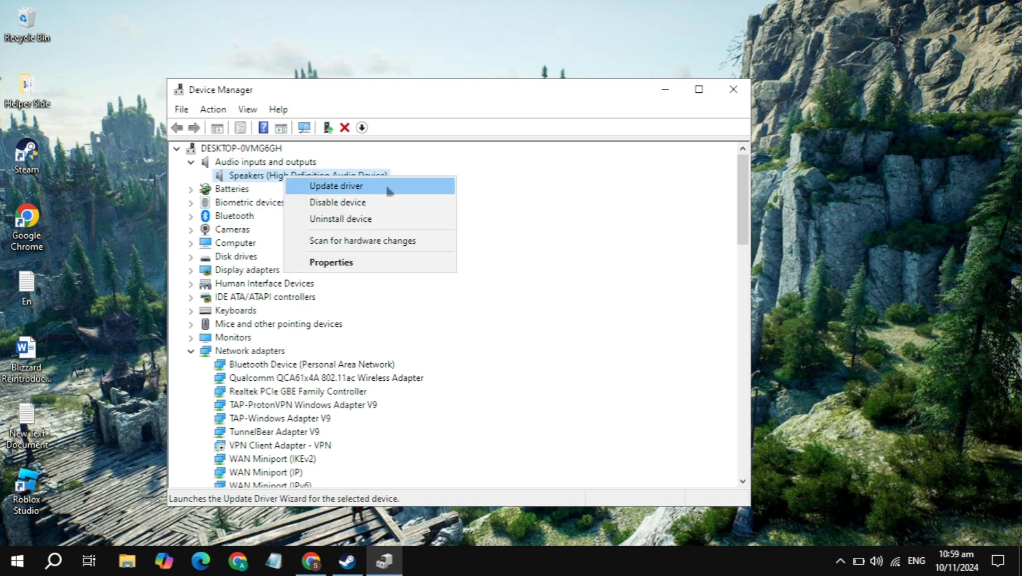
click(335, 186)
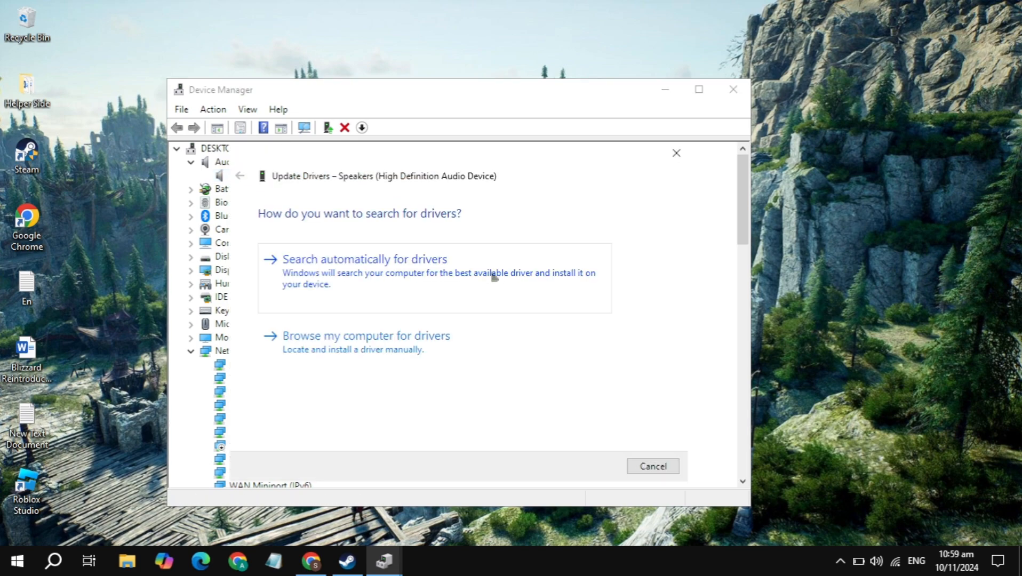
click(364, 259)
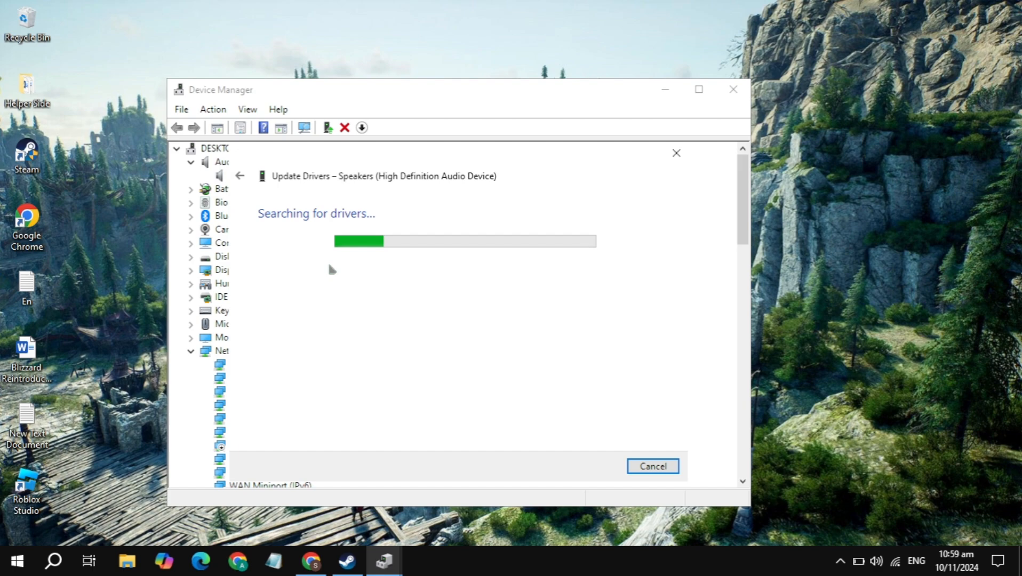